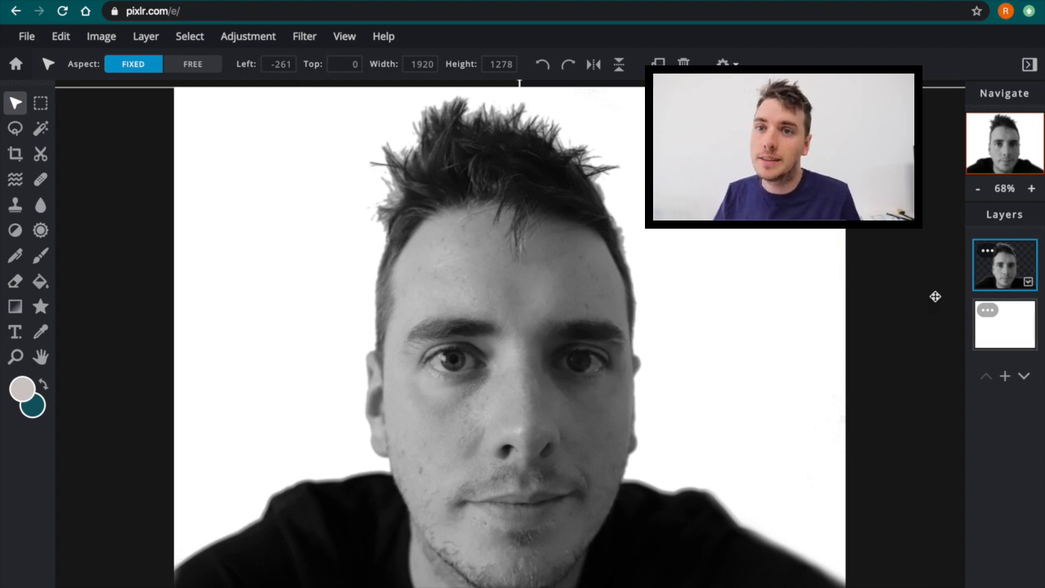
pyautogui.moveTo(786, 257)
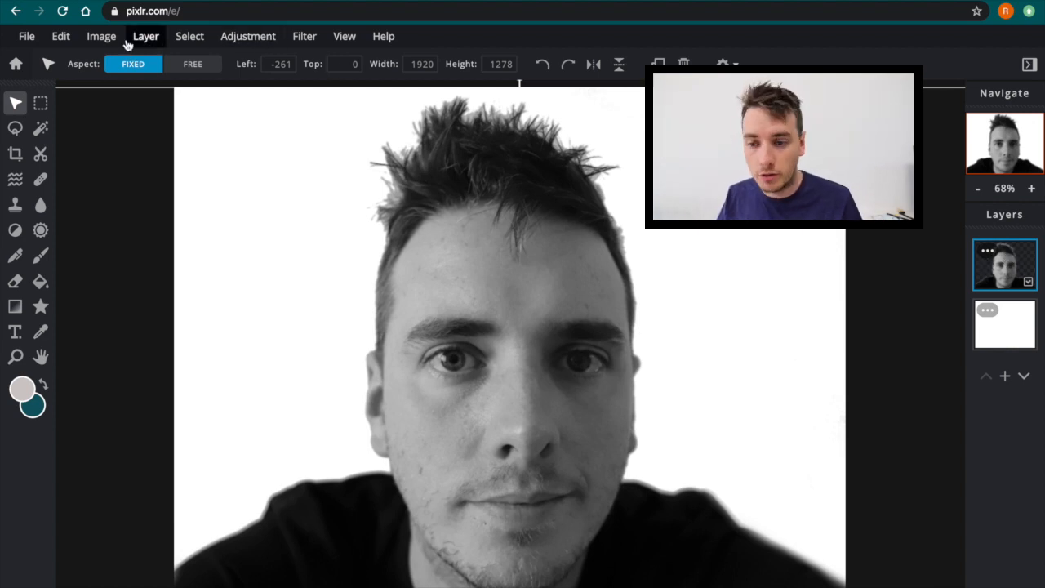
# - Add pexels-photo-414171.jpeg from Photos for Pixlr Edits as a new image layer
pyautogui.click(248, 36)
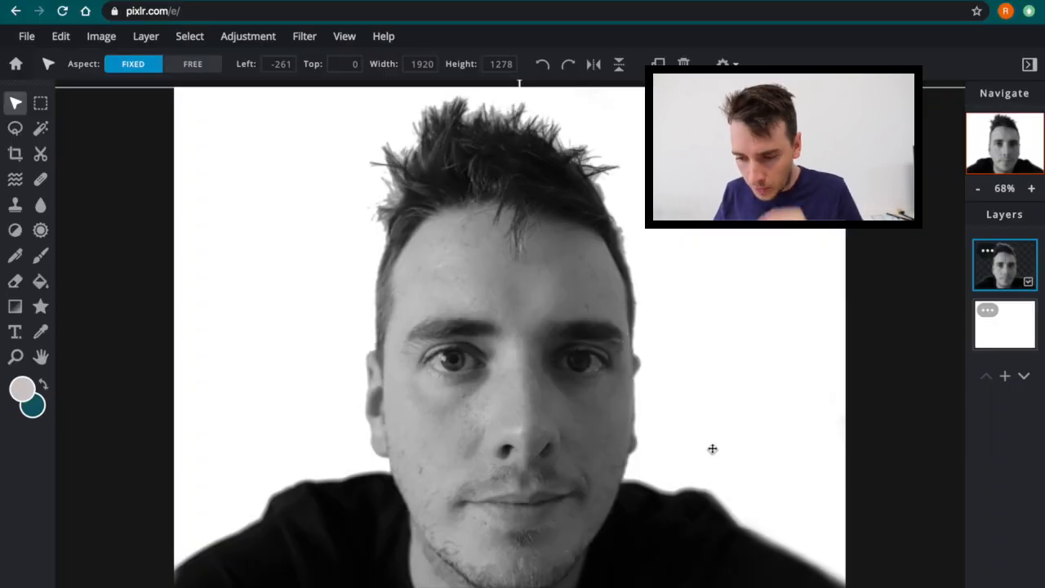
pyautogui.click(1005, 376)
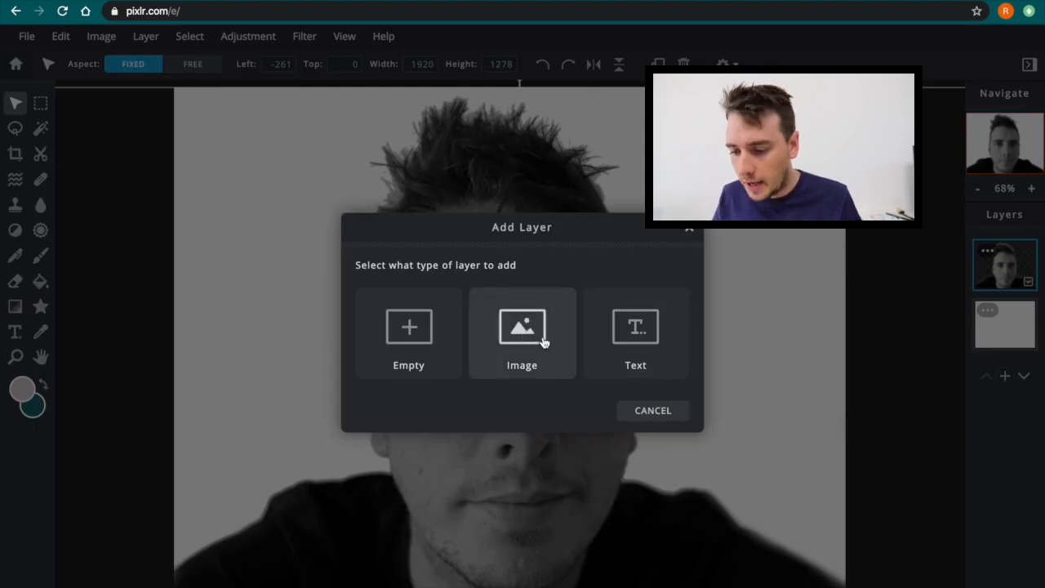
pyautogui.click(521, 333)
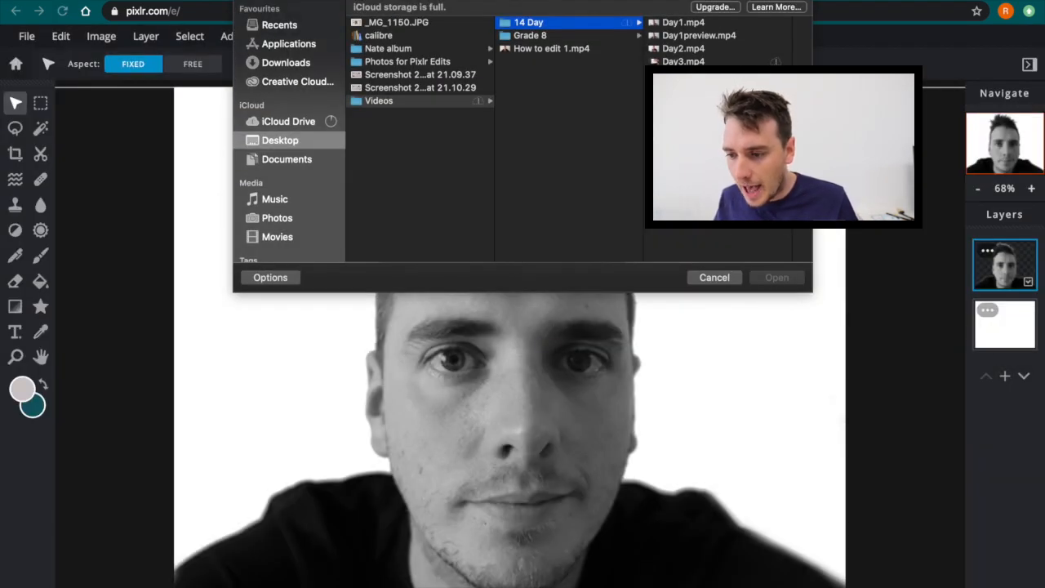
pyautogui.click(407, 61)
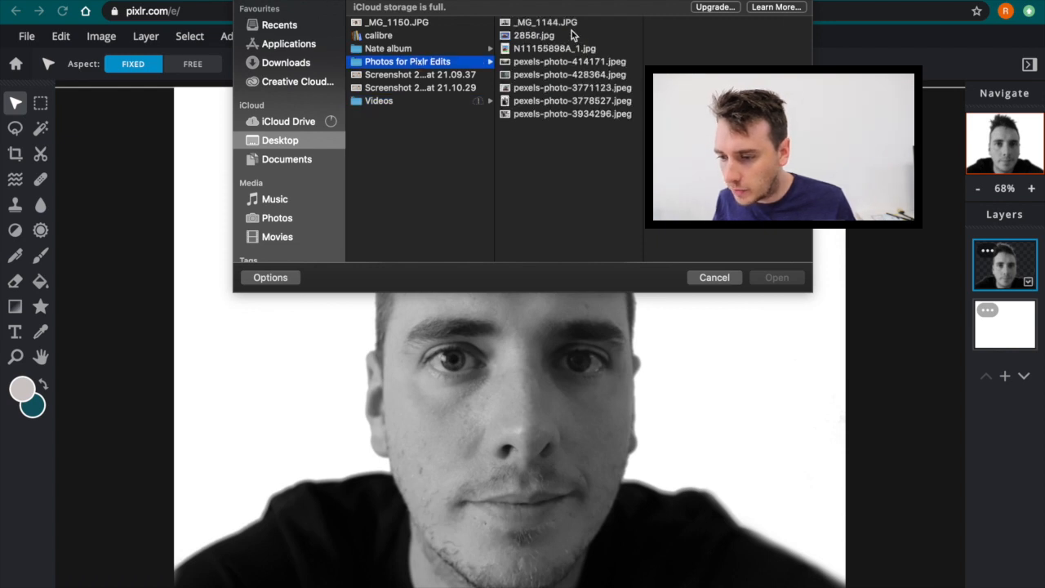
pyautogui.click(572, 101)
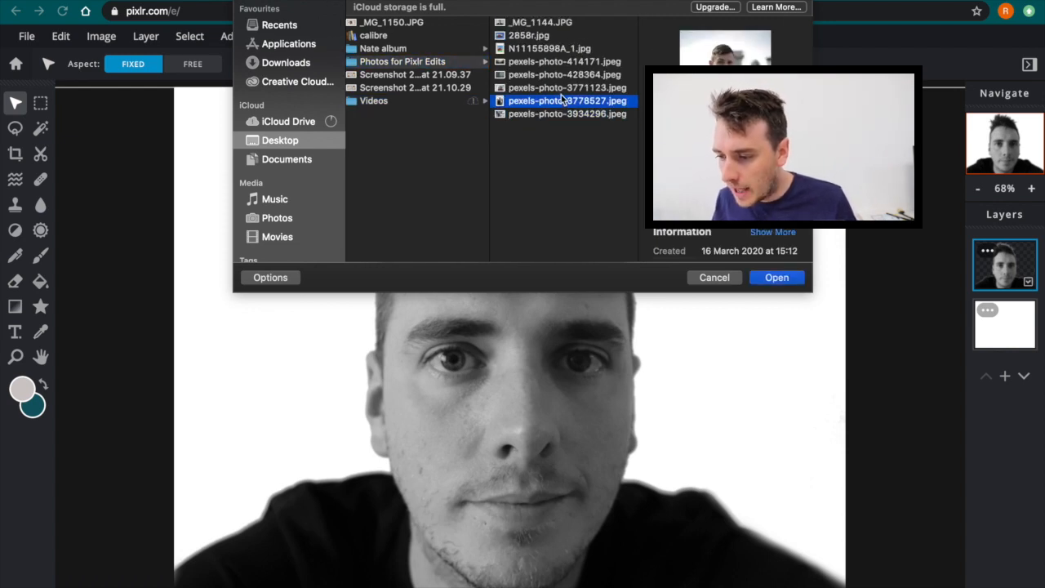
pyautogui.click(563, 61)
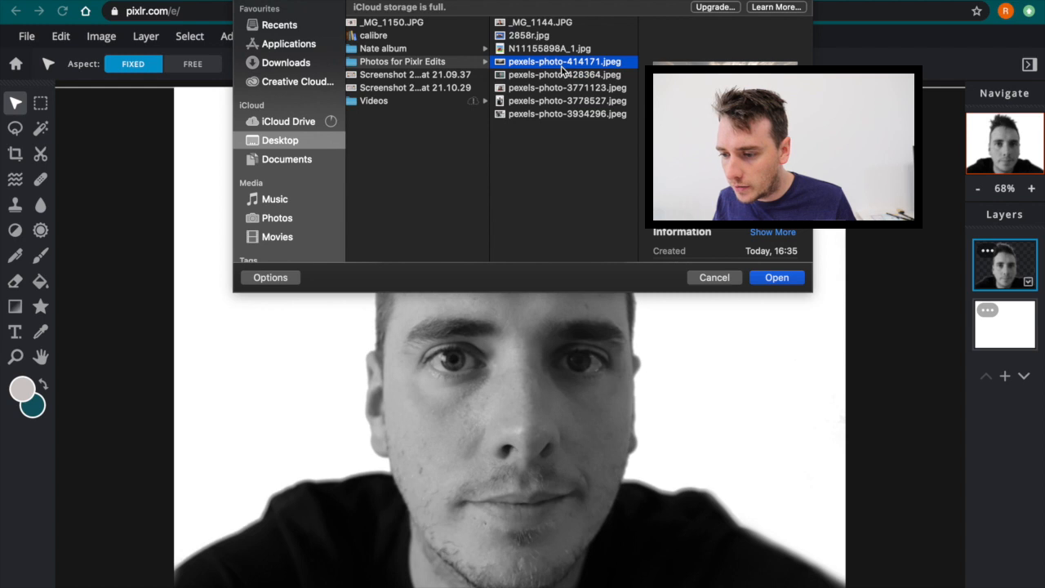
pyautogui.click(776, 277)
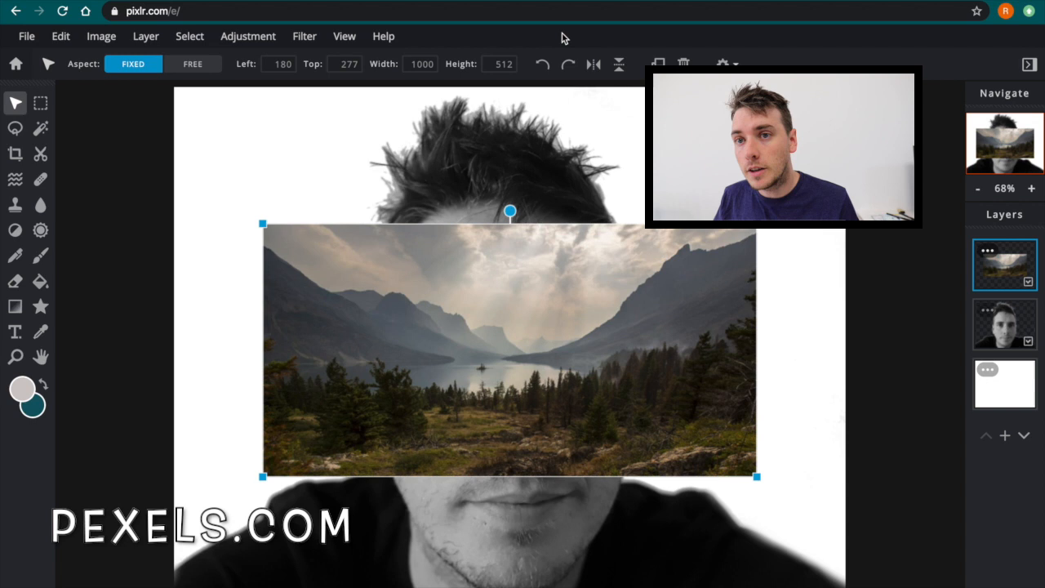
pyautogui.moveTo(589, 285)
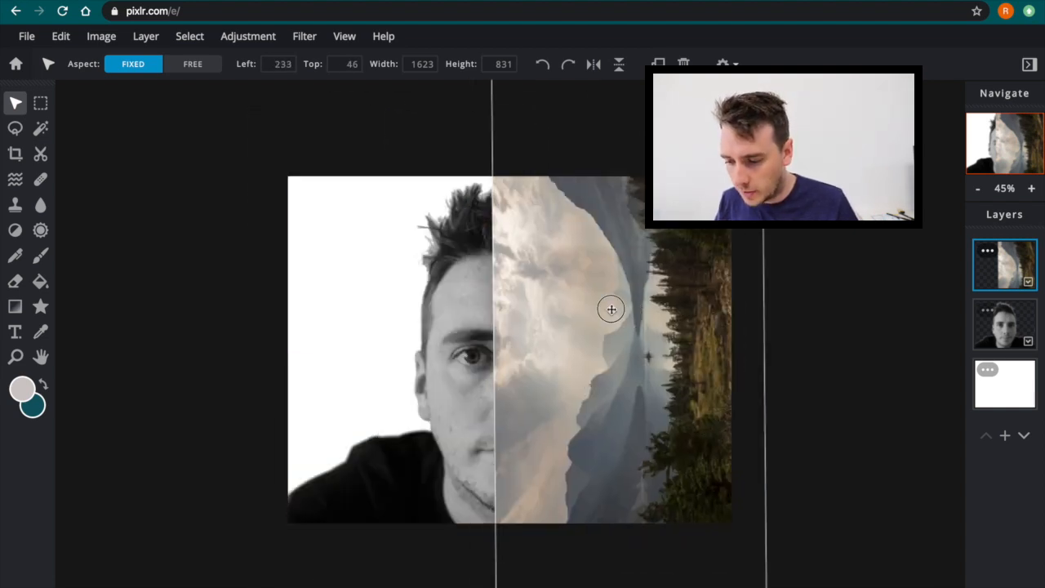
# - Drag the rotated, enlarged landscape over the right half of the face
pyautogui.moveTo(610, 309); pyautogui.dragTo(617, 330)
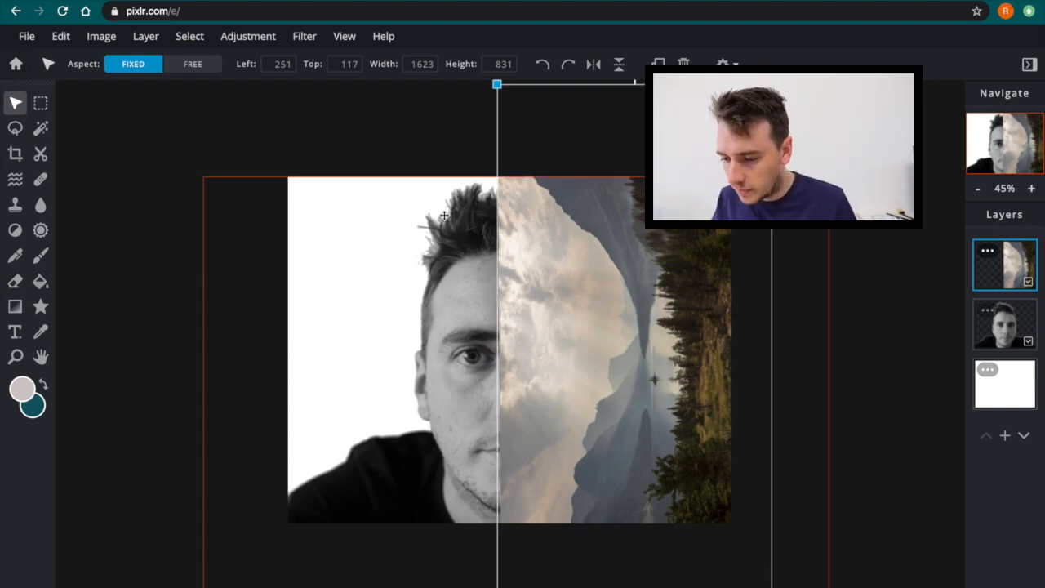
pyautogui.moveTo(607, 358)
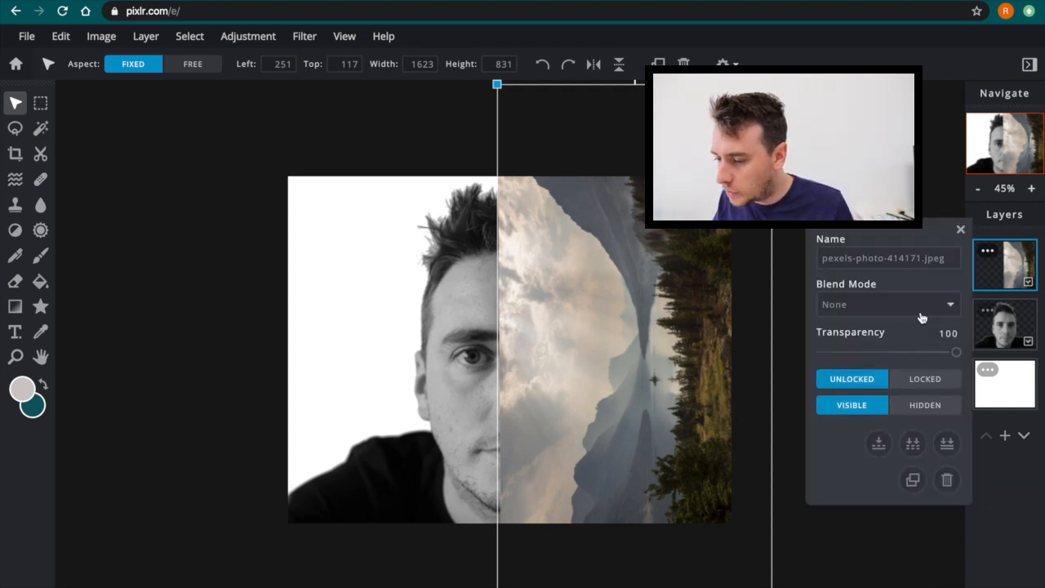
# - Set the landscape to Overlay at about 34 transparency, with forest positioned across the face
pyautogui.click(887, 304)
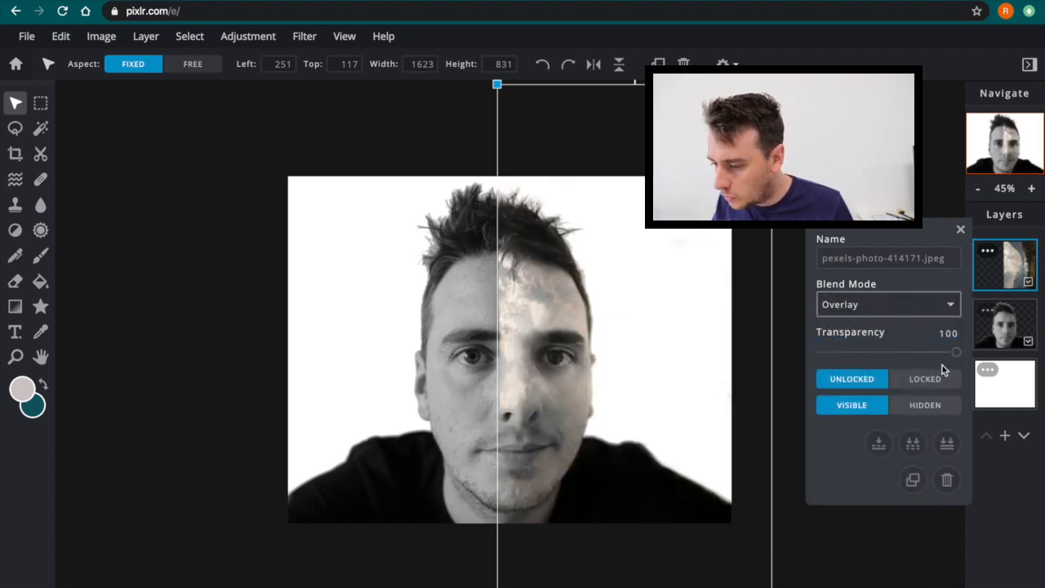
pyautogui.moveTo(956, 351); pyautogui.dragTo(867, 350)
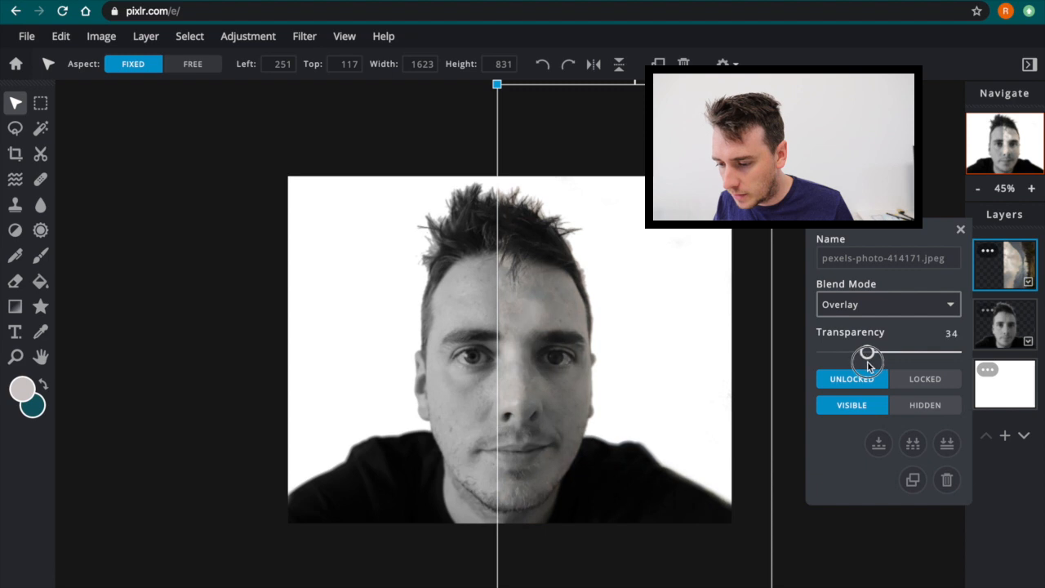
pyautogui.moveTo(867, 351); pyautogui.dragTo(955, 351)
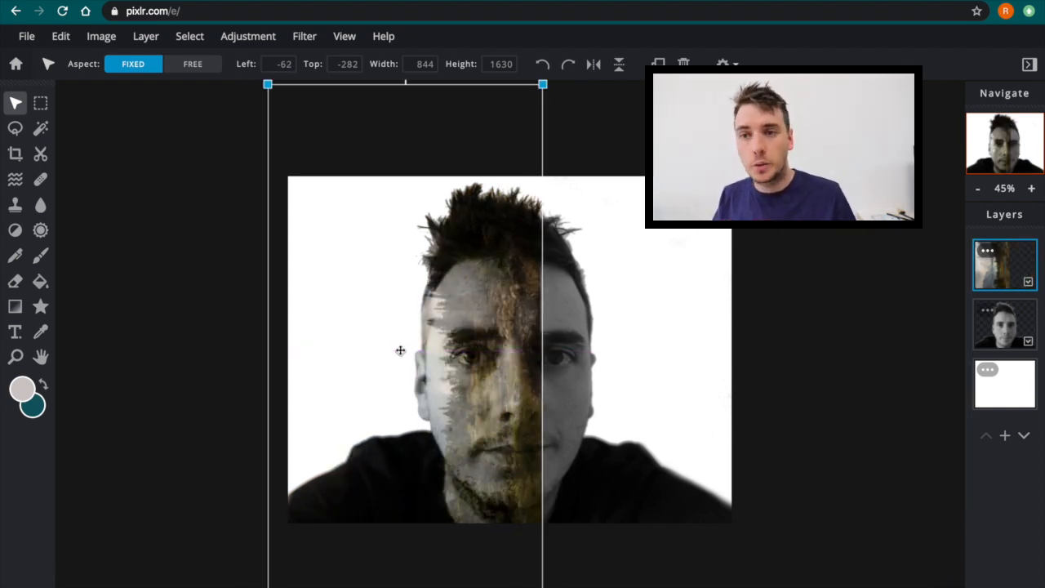
pyautogui.moveTo(443, 360)
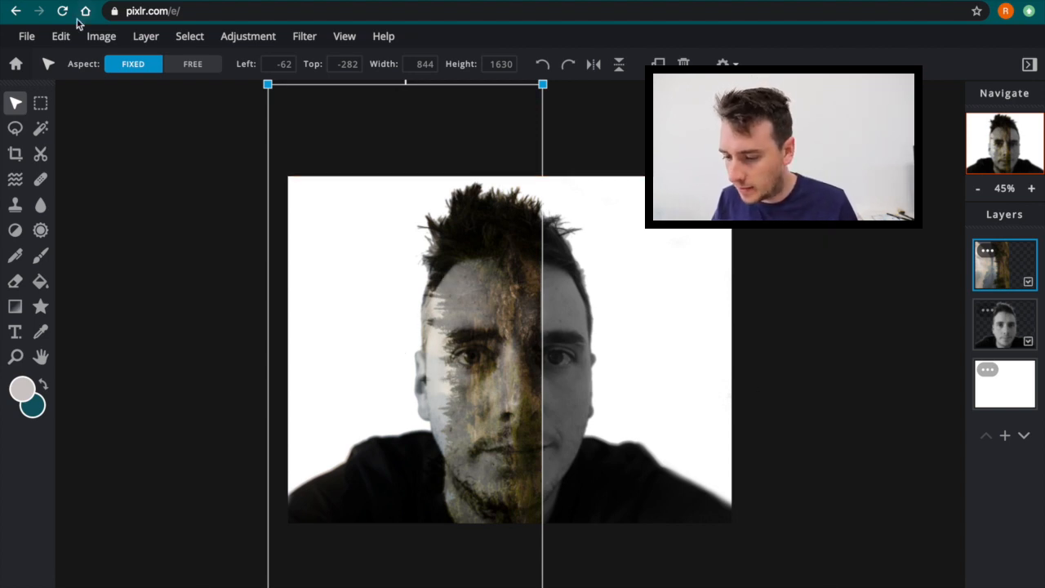
# - Crop the canvas to a tall, narrow frame around the forest-textured face
pyautogui.click(40, 102)
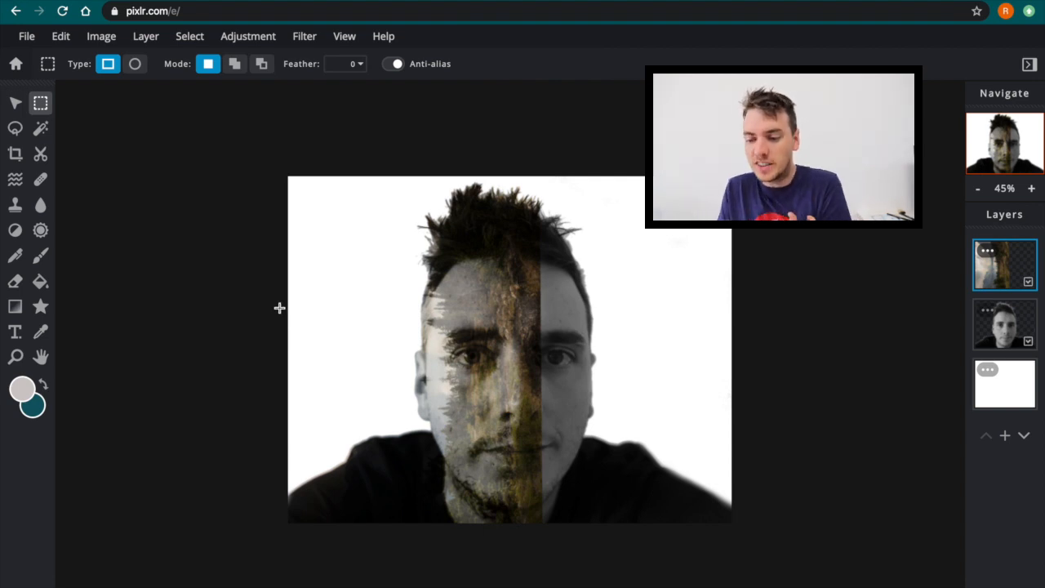
pyautogui.click(15, 153)
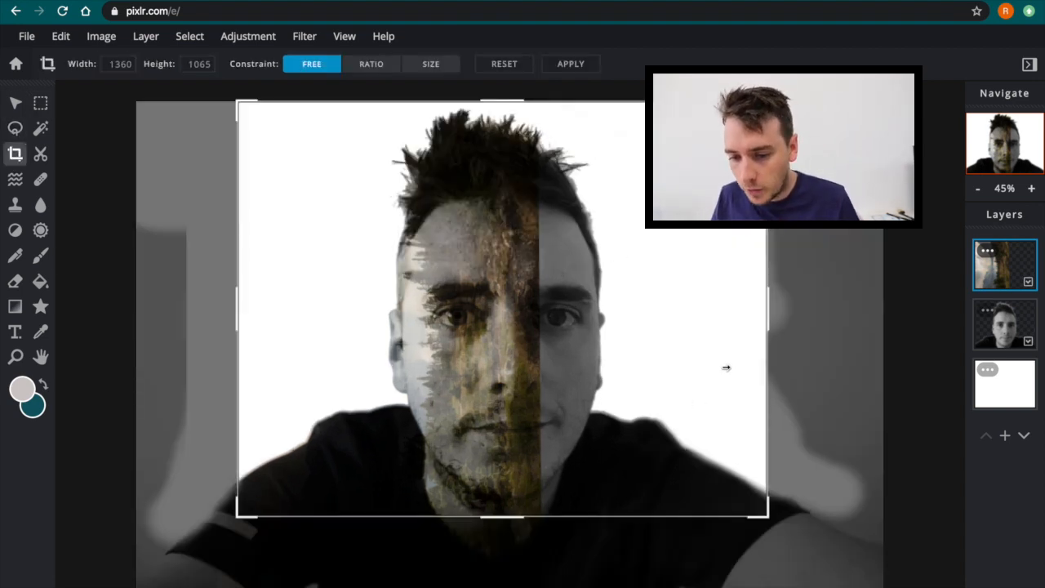
pyautogui.moveTo(767, 319); pyautogui.dragTo(538, 319)
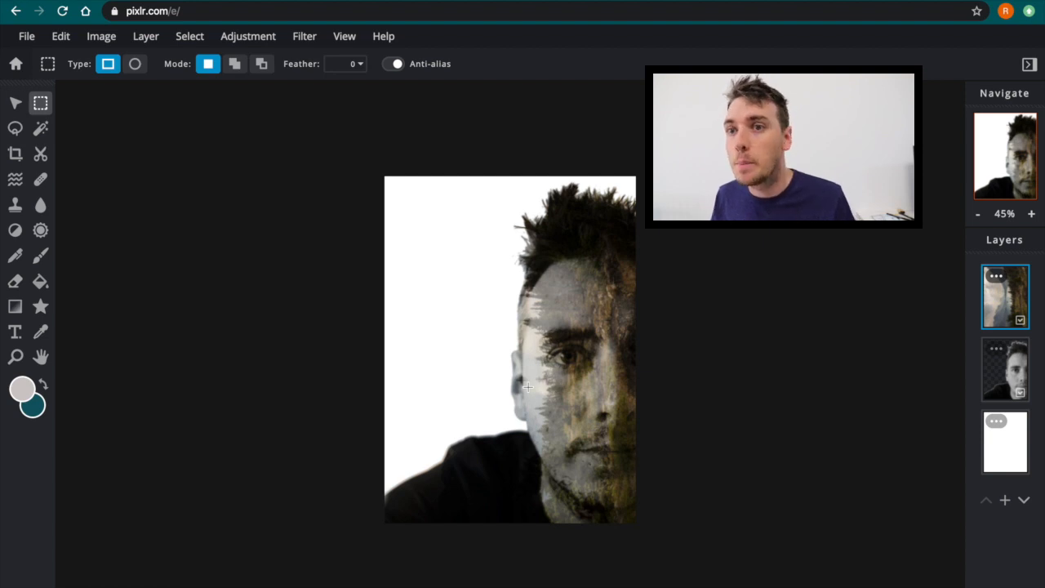
# - Set up the Eraser with a soft 204 px brush at 75% opacity
pyautogui.click(15, 281)
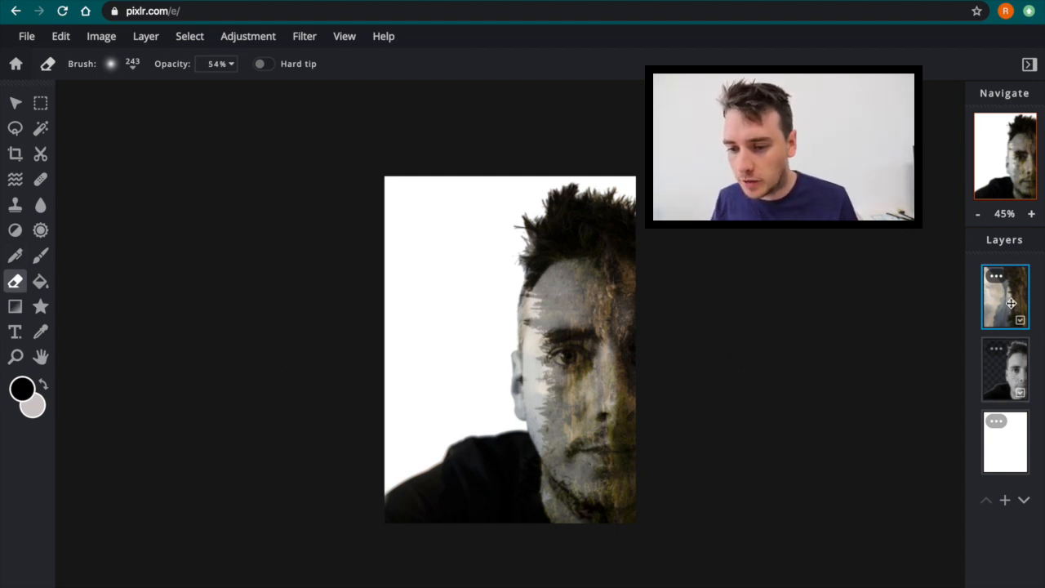
pyautogui.click(111, 64)
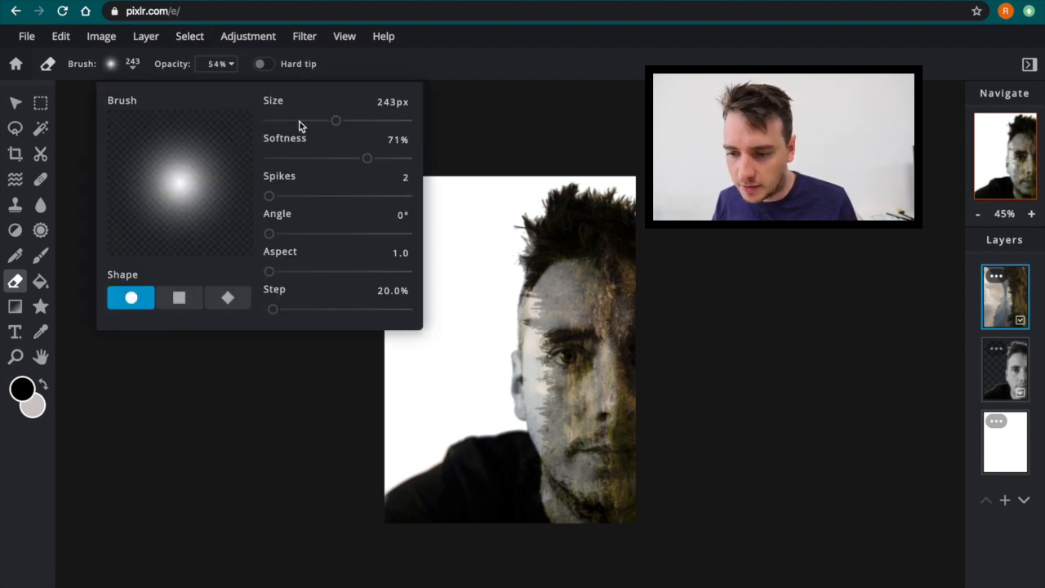
pyautogui.moveTo(335, 120); pyautogui.dragTo(325, 120)
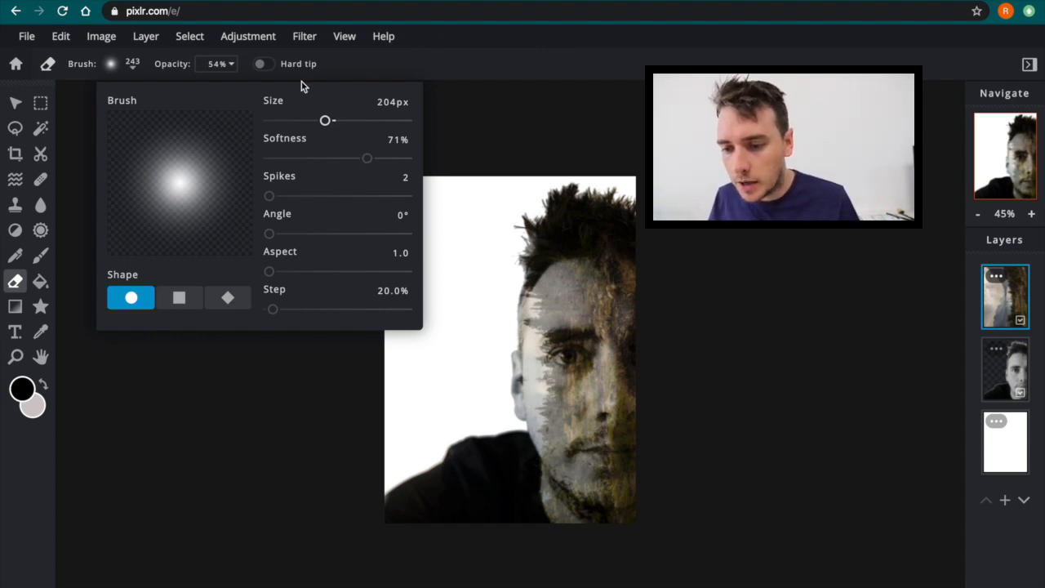
pyautogui.click(216, 64)
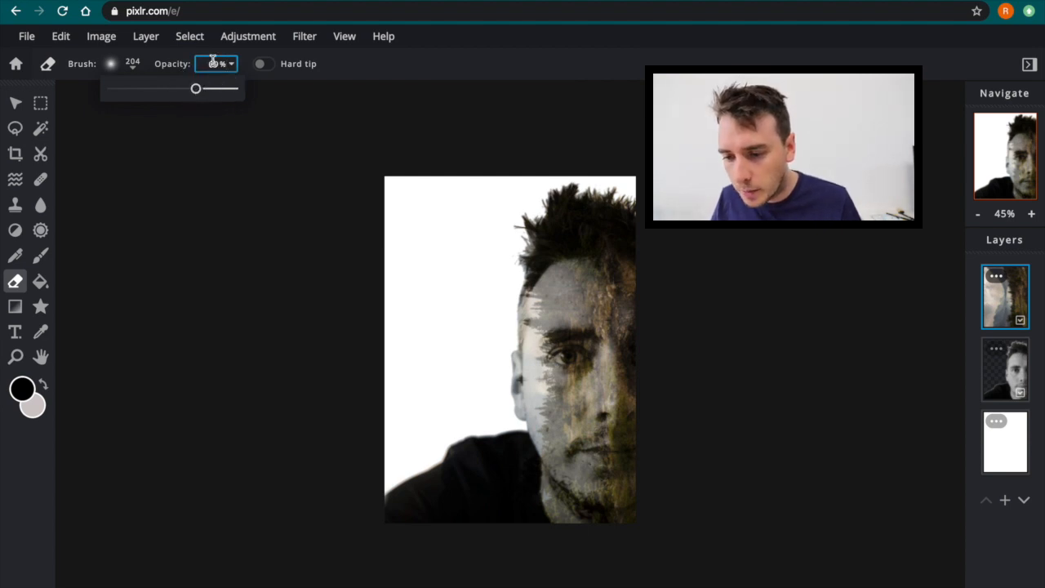
pyautogui.moveTo(196, 88); pyautogui.dragTo(200, 88)
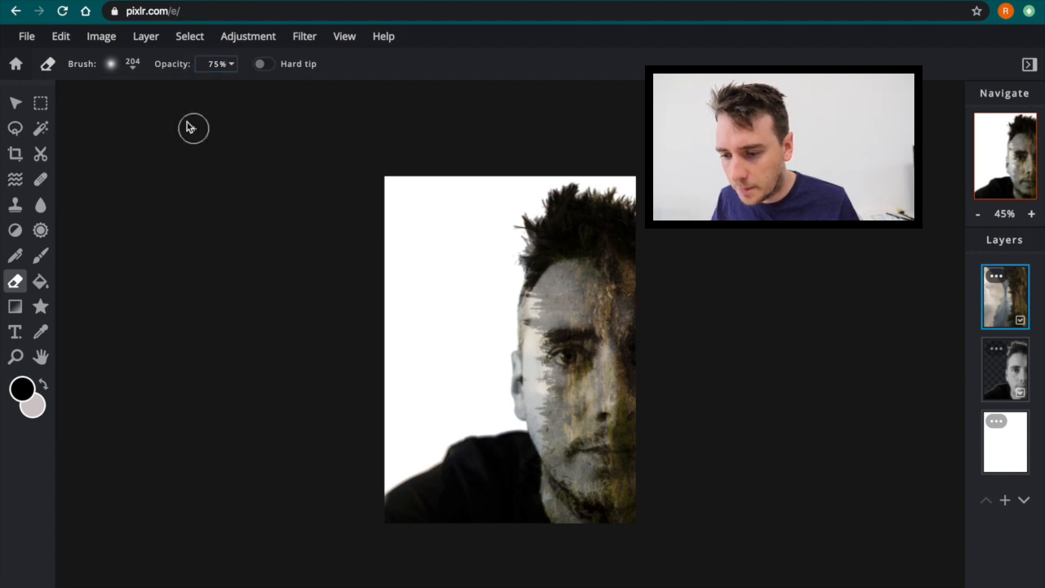
# - Enlarge the eraser to 269 px, erase texture along the face's right edge, select portrait layer
pyautogui.click(110, 64)
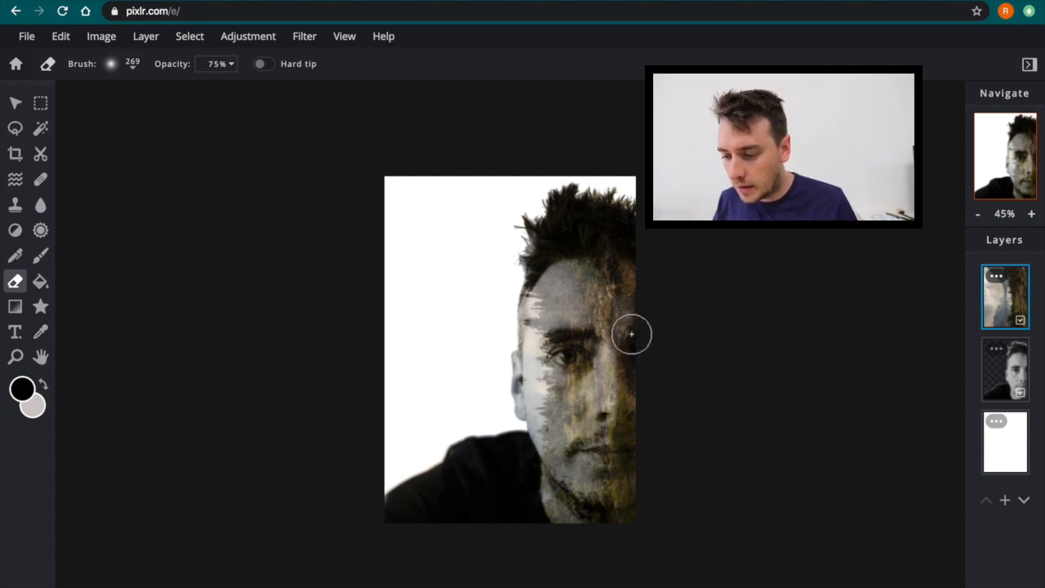
pyautogui.moveTo(631, 333); pyautogui.dragTo(635, 508)
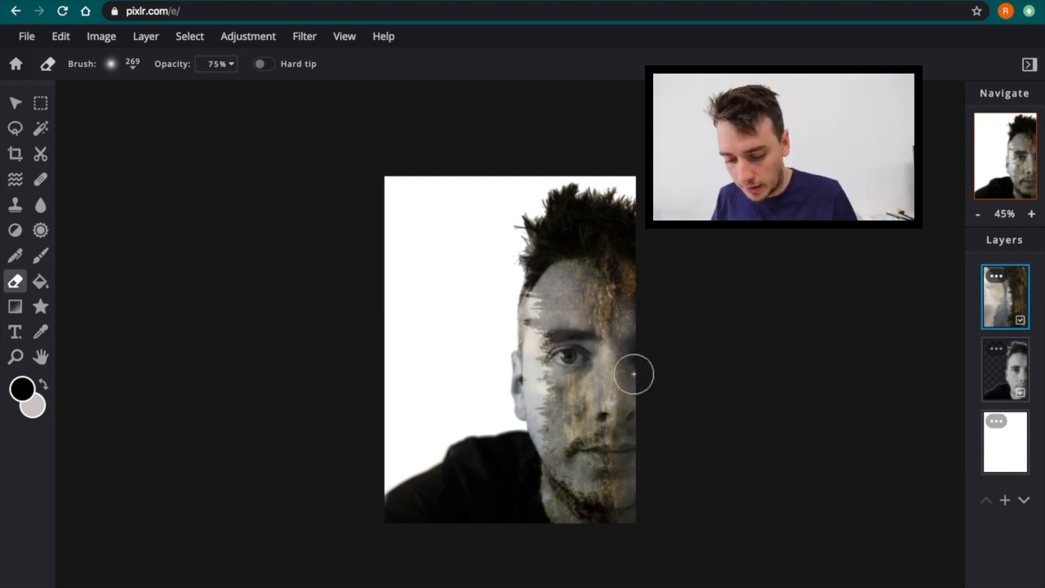
pyautogui.moveTo(792, 392)
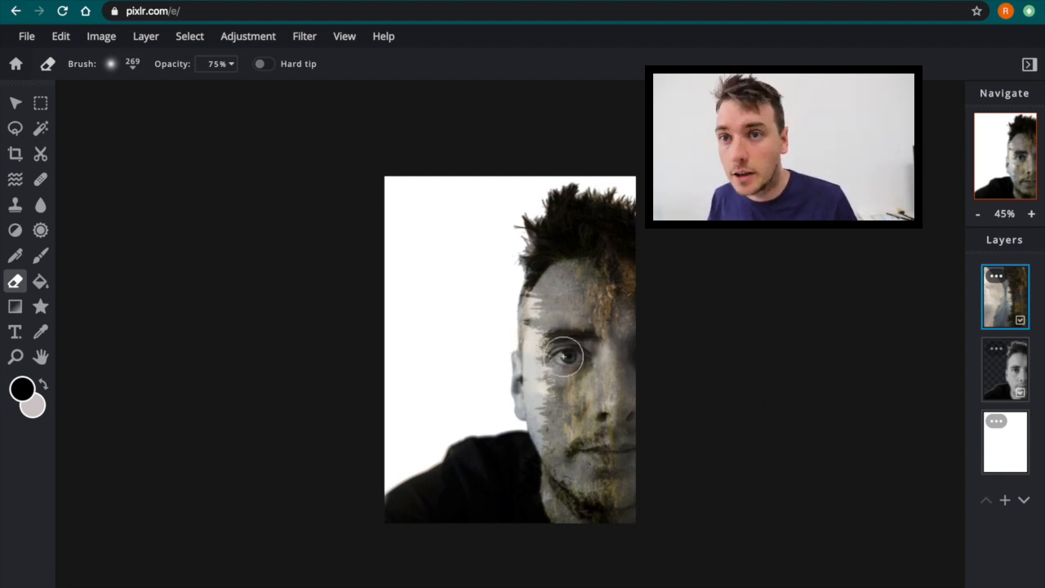
pyautogui.moveTo(630, 358)
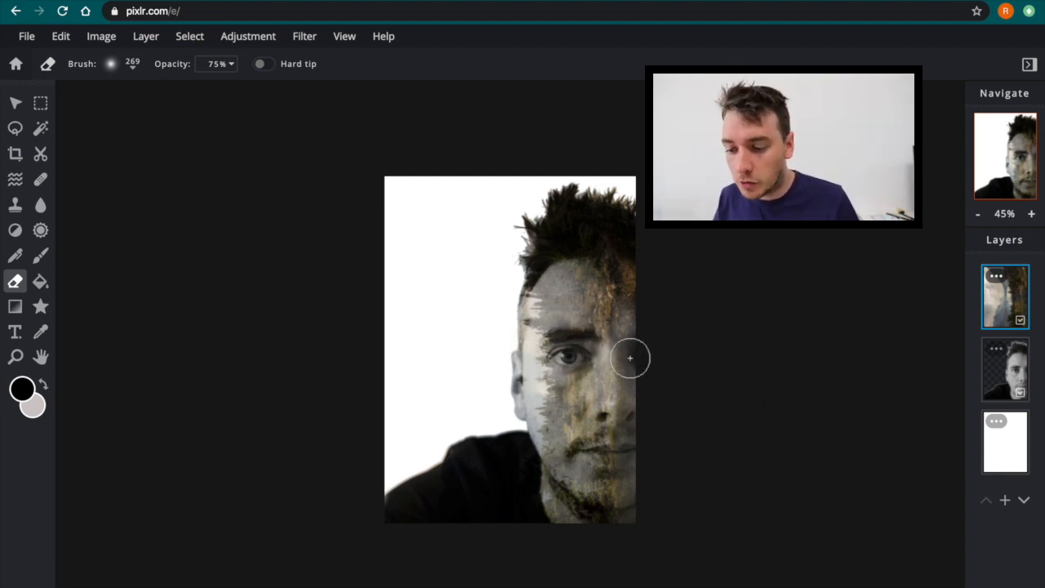
pyautogui.moveTo(618, 336)
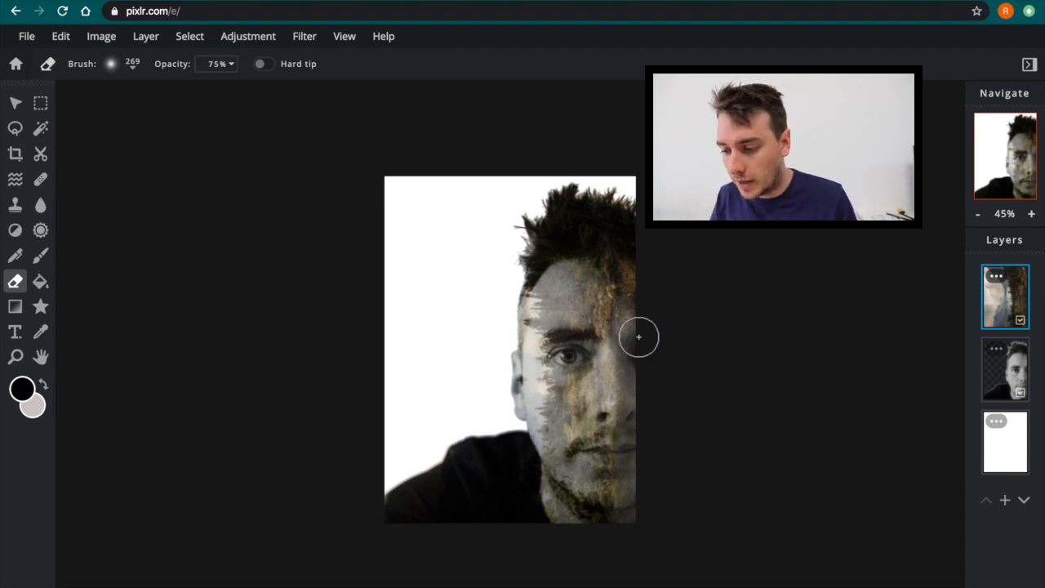
pyautogui.moveTo(662, 276)
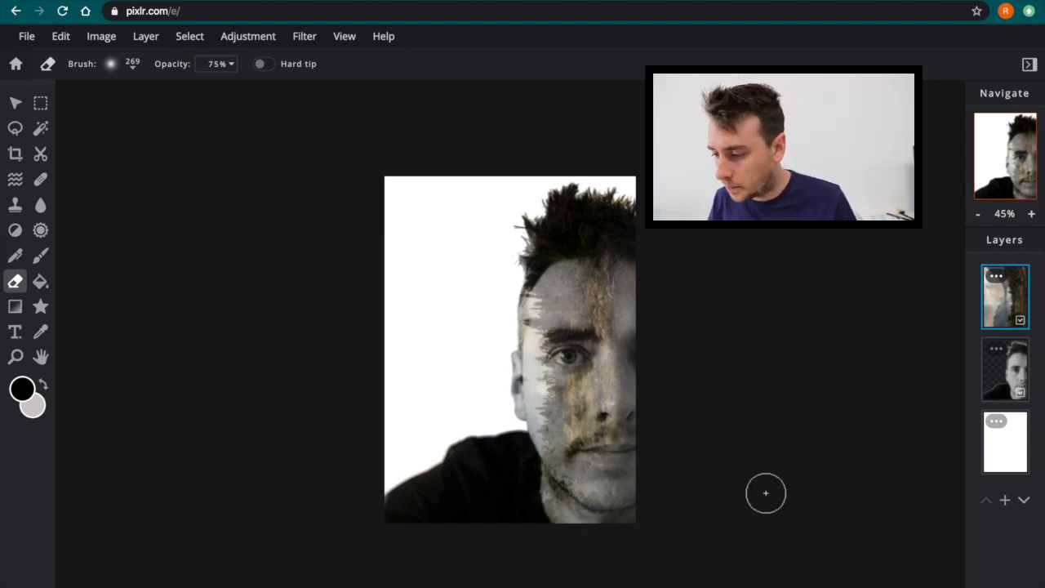
pyautogui.moveTo(939, 406)
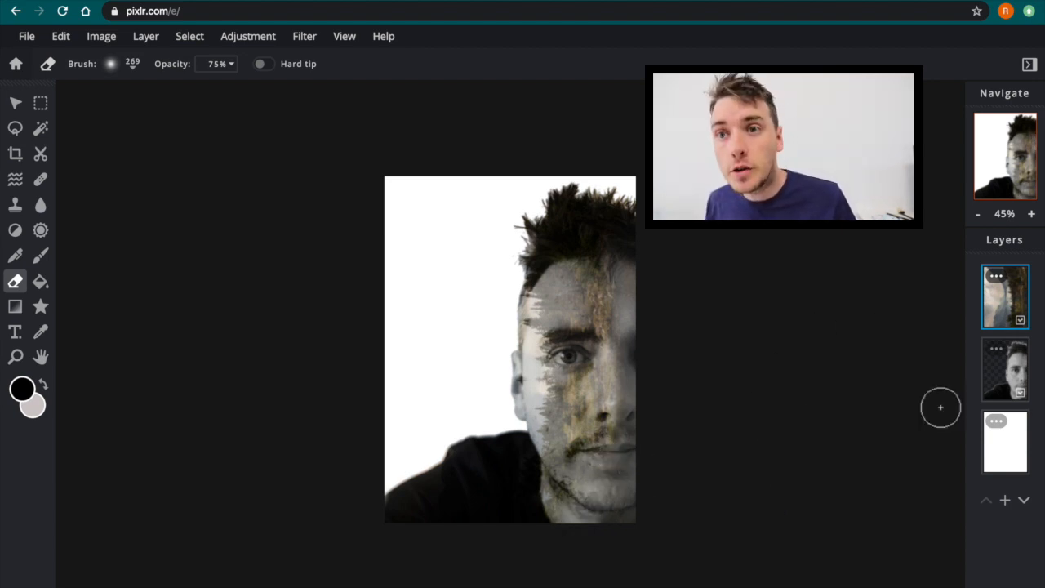
pyautogui.click(1004, 369)
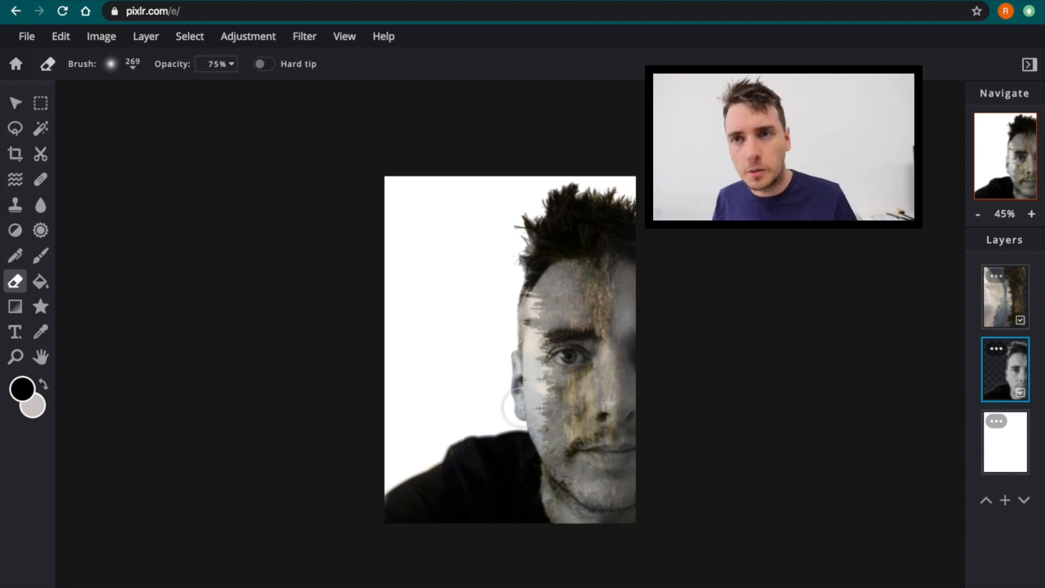
pyautogui.moveTo(14, 281)
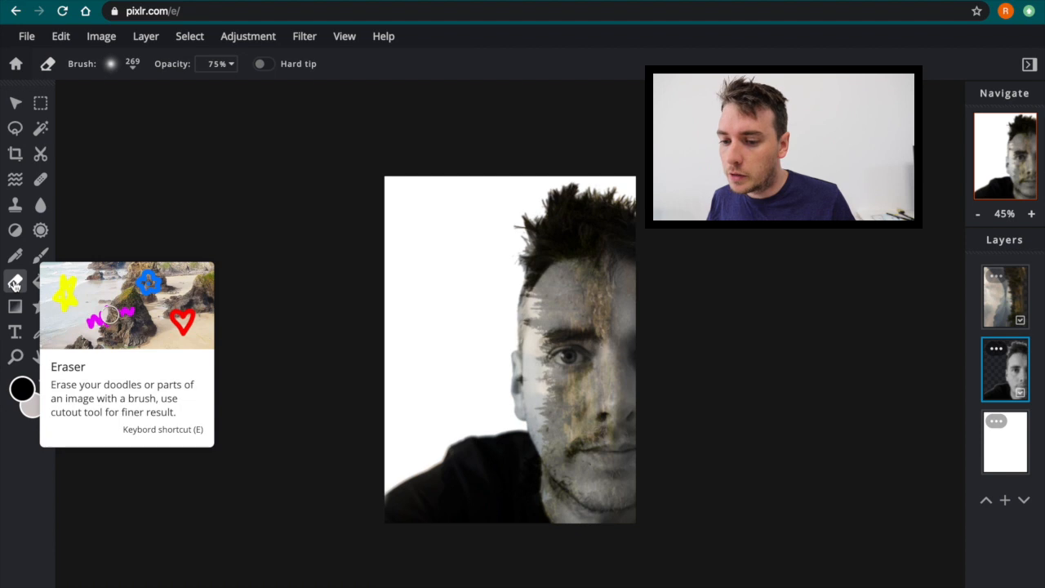
# - Lower the eraser opacity to 49%
pyautogui.click(216, 63)
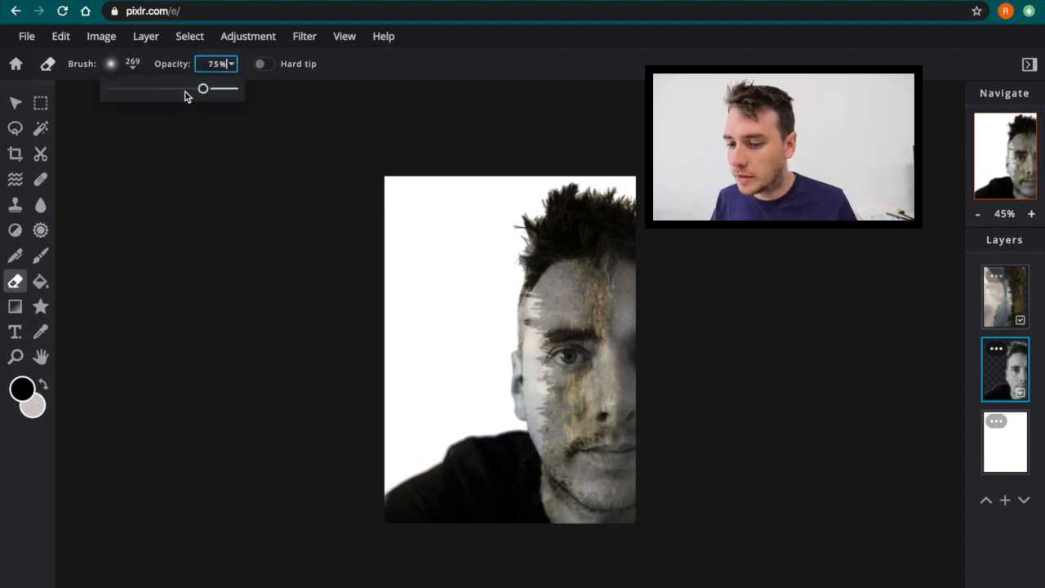
pyautogui.moveTo(202, 88); pyautogui.dragTo(169, 88)
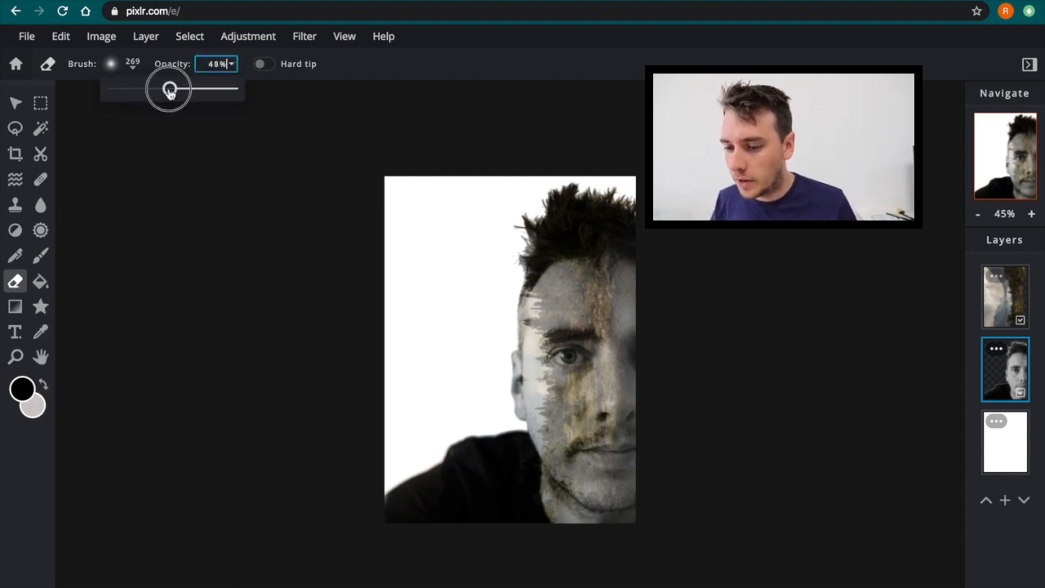
pyautogui.moveTo(167, 88); pyautogui.dragTo(174, 88)
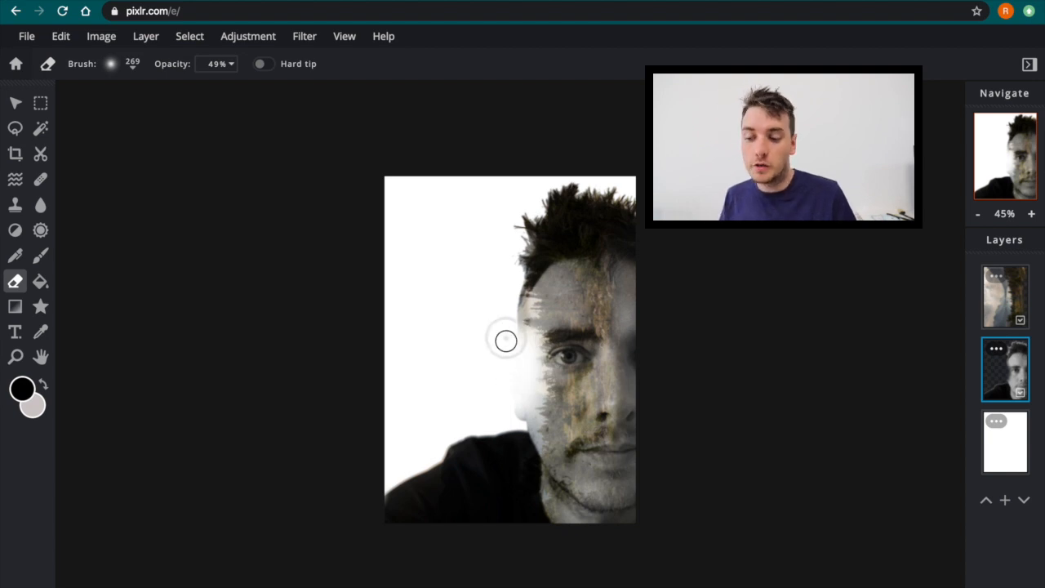
pyautogui.moveTo(456, 339)
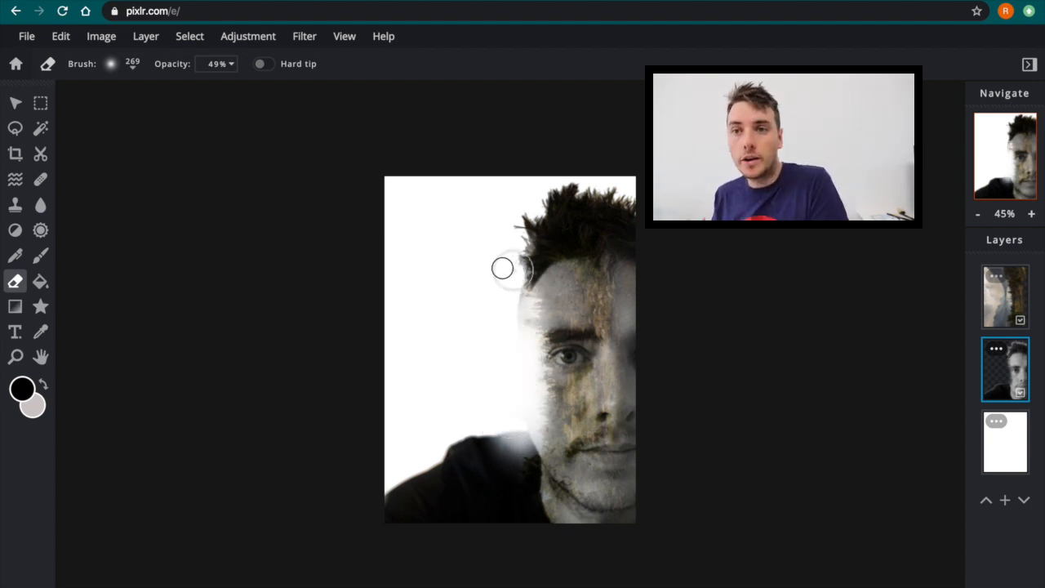
pyautogui.moveTo(723, 358)
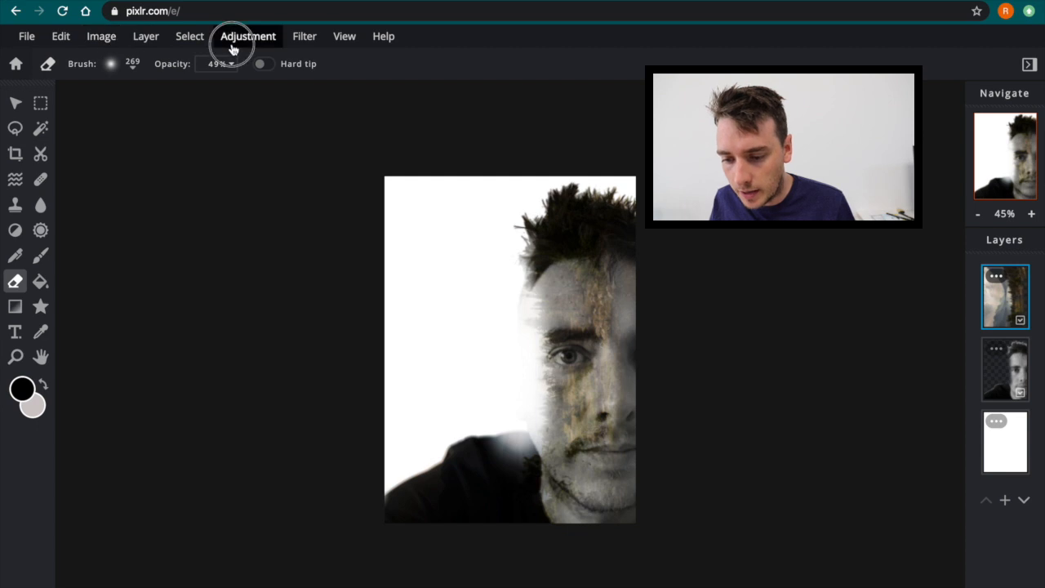
# - Apply Levels to the landscape layer with white input 214 and midtones 0.7
pyautogui.click(247, 36)
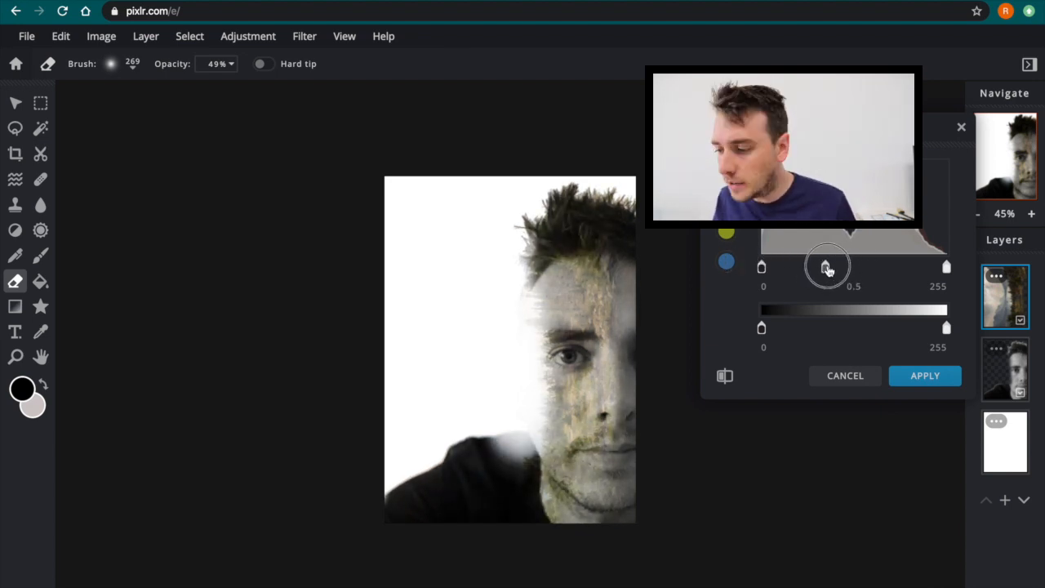
pyautogui.moveTo(827, 267); pyautogui.dragTo(812, 267)
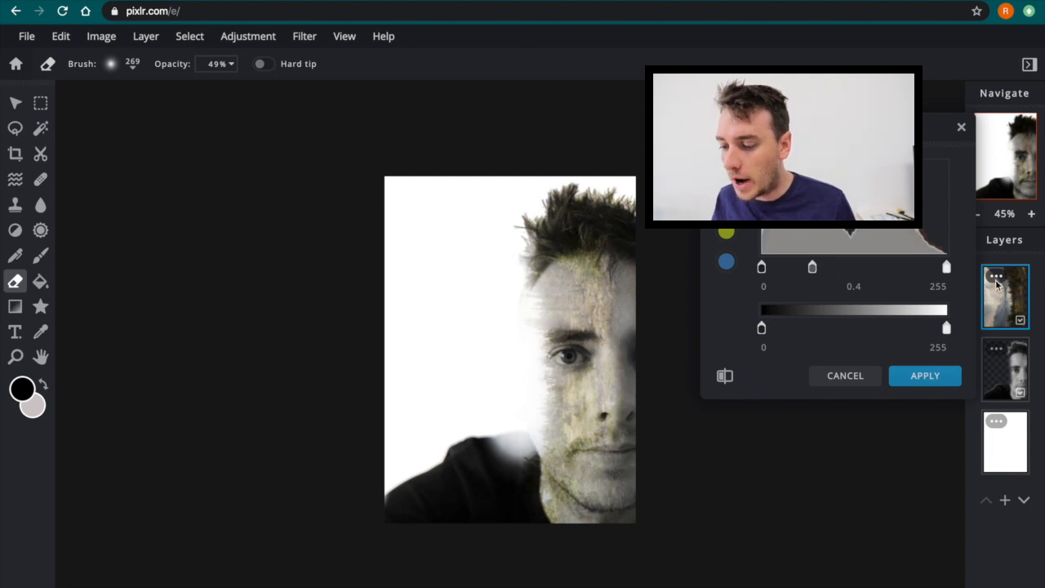
pyautogui.moveTo(946, 267); pyautogui.dragTo(917, 266)
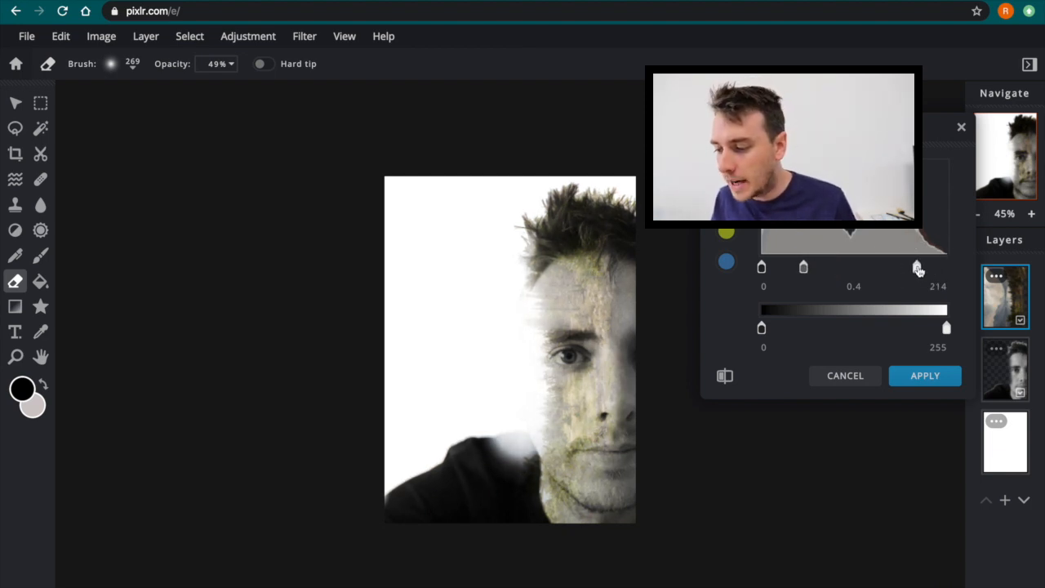
pyautogui.moveTo(918, 266); pyautogui.dragTo(817, 266)
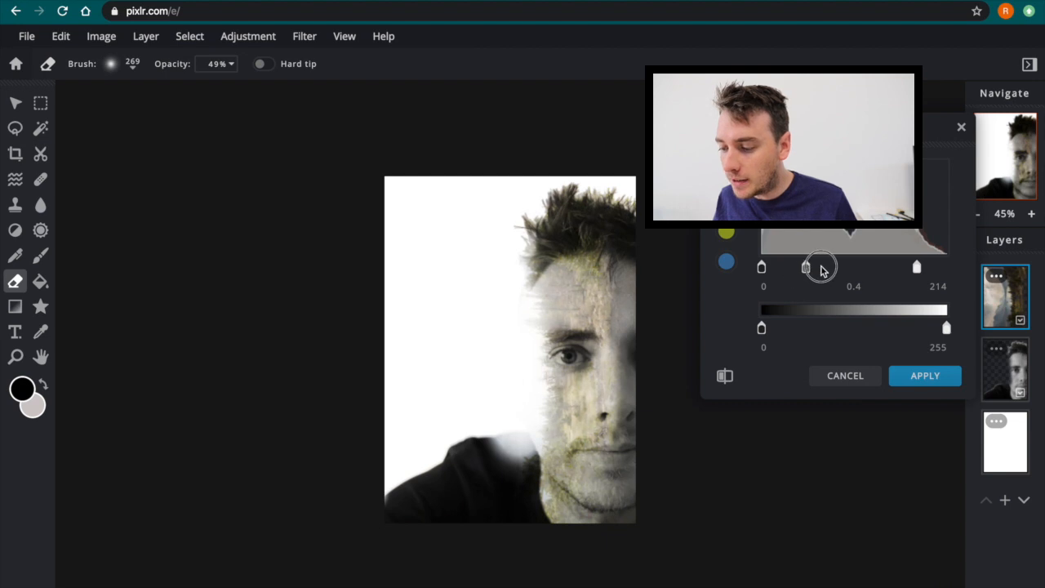
pyautogui.moveTo(819, 266); pyautogui.dragTo(824, 267)
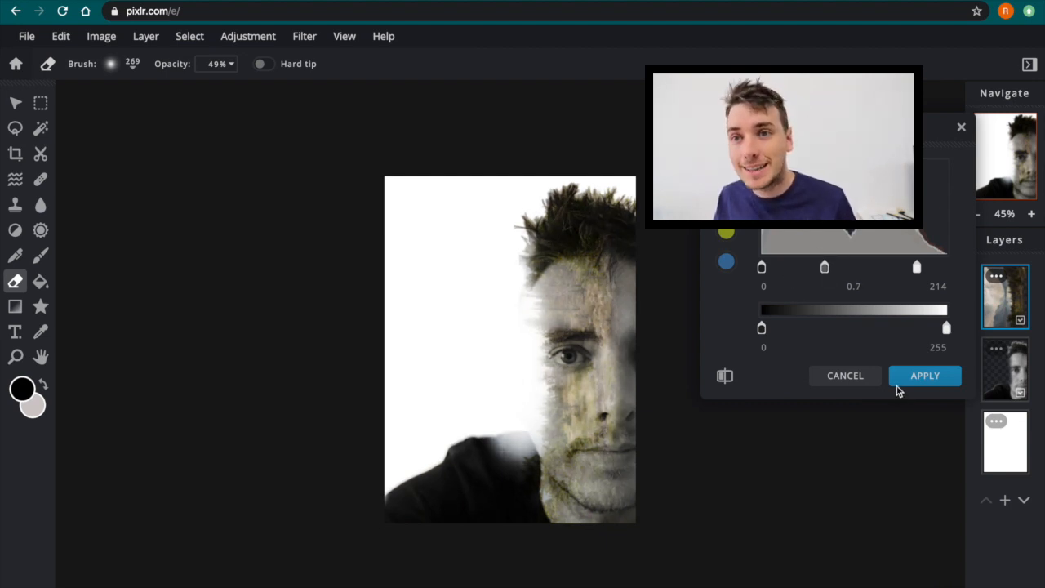
pyautogui.click(924, 375)
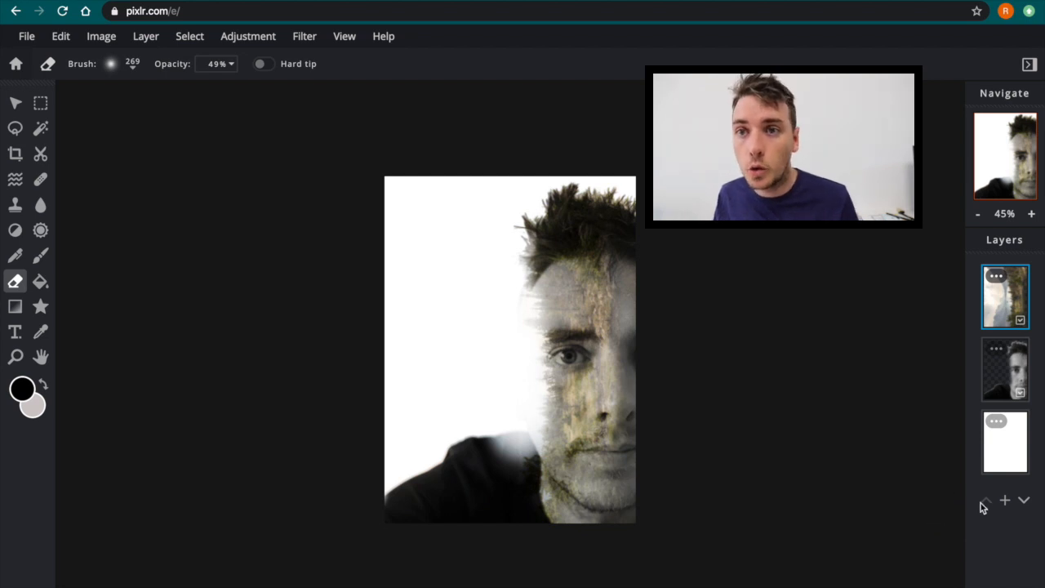
pyautogui.moveTo(985, 500)
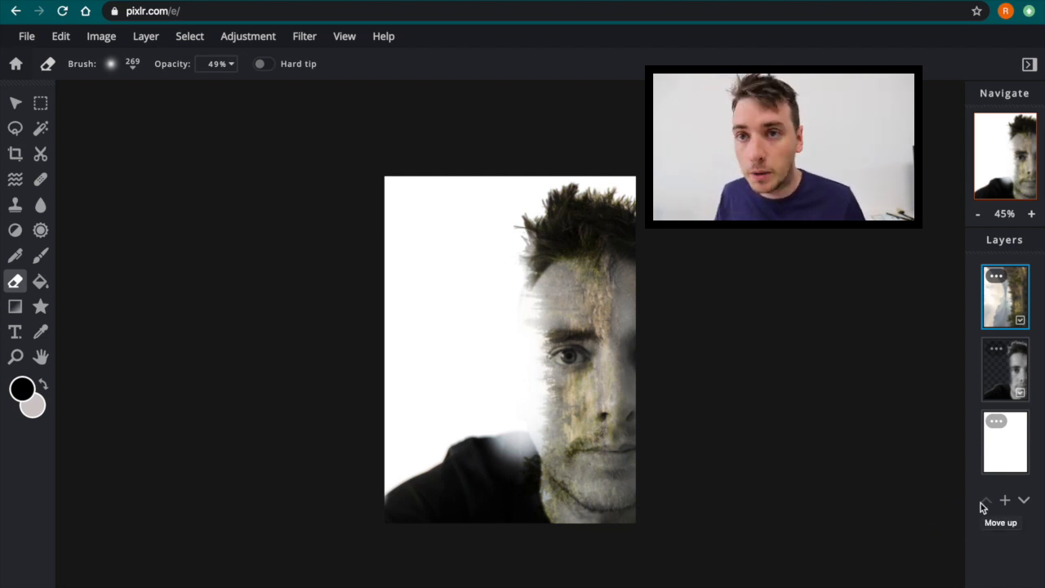